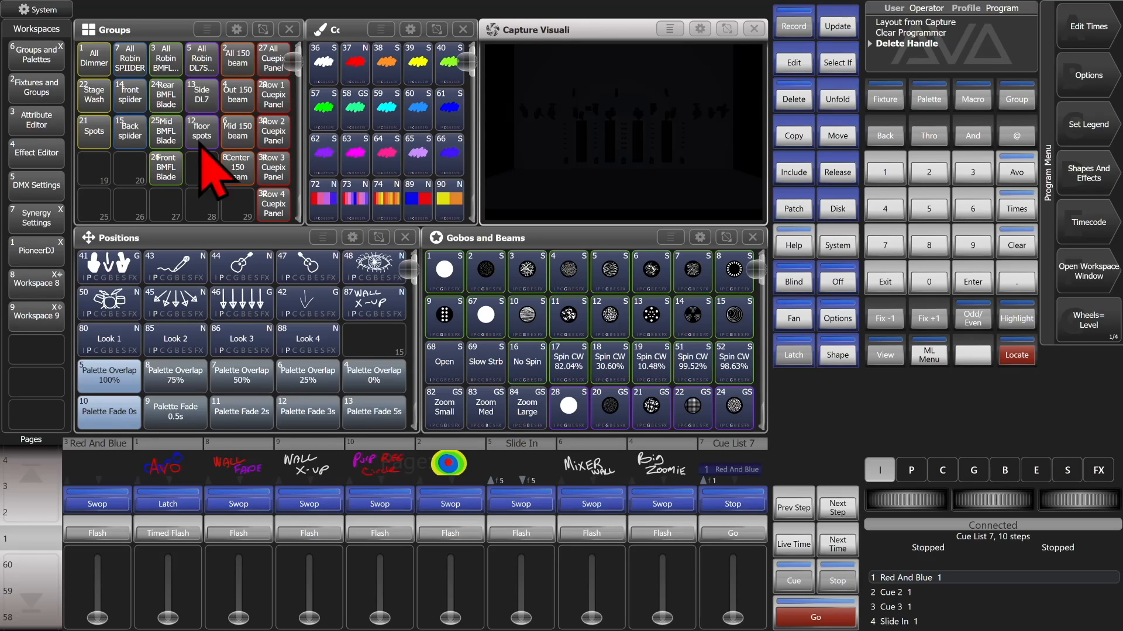
Add a Layouts window, quick-record the All Robin BMFL Blade layout and zoom to fit.
left_click(884, 354)
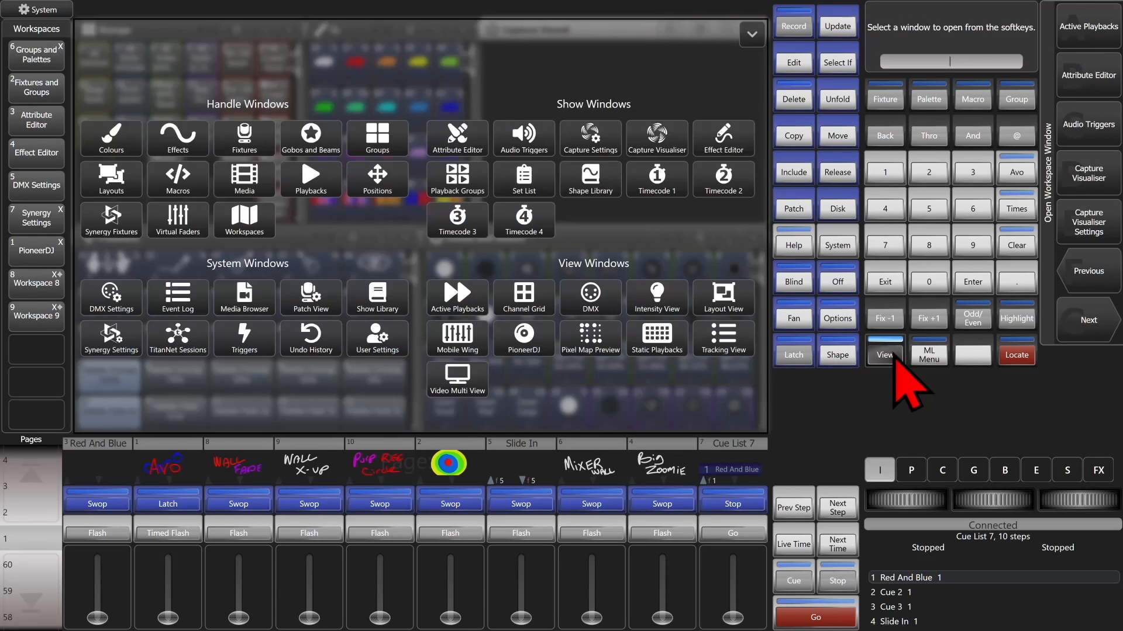
left_click(884, 354)
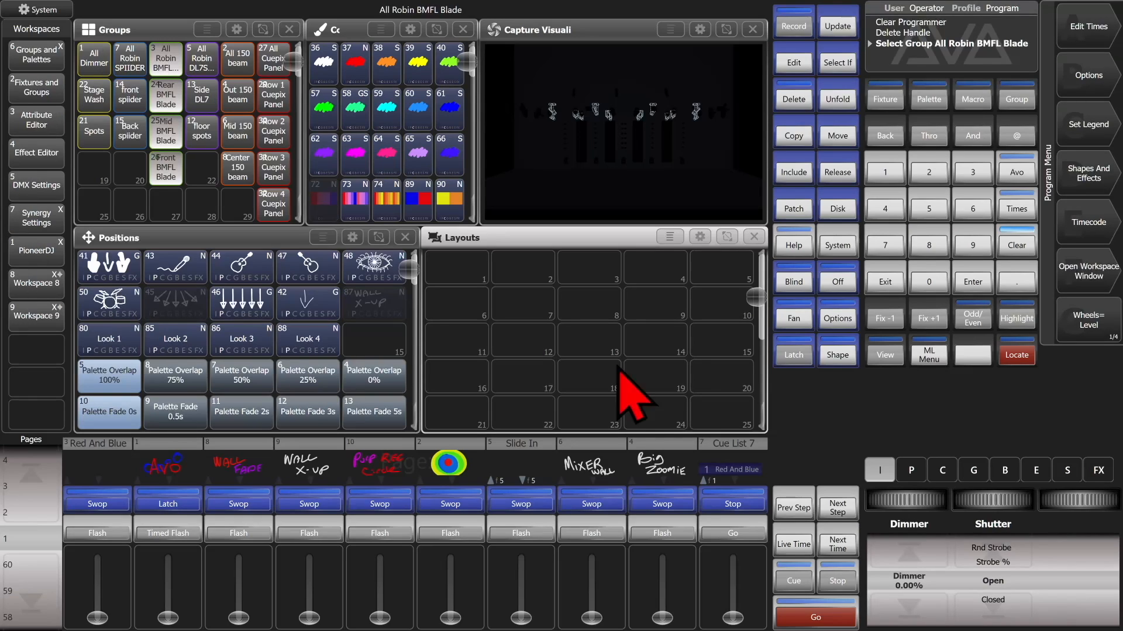
left_click(455, 268)
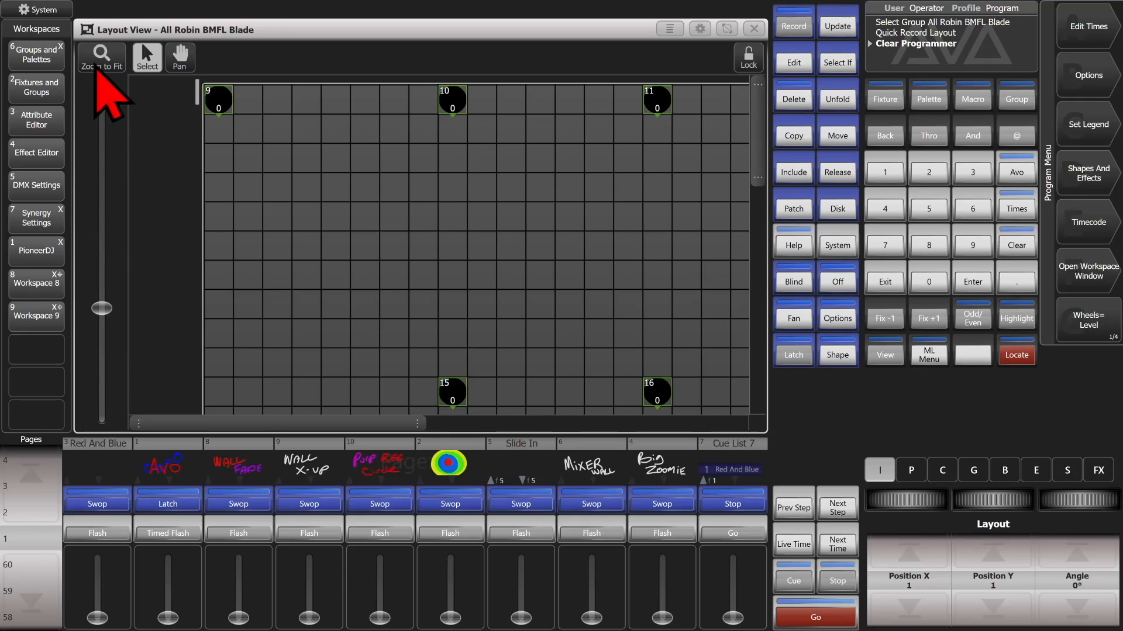
left_click(102, 57)
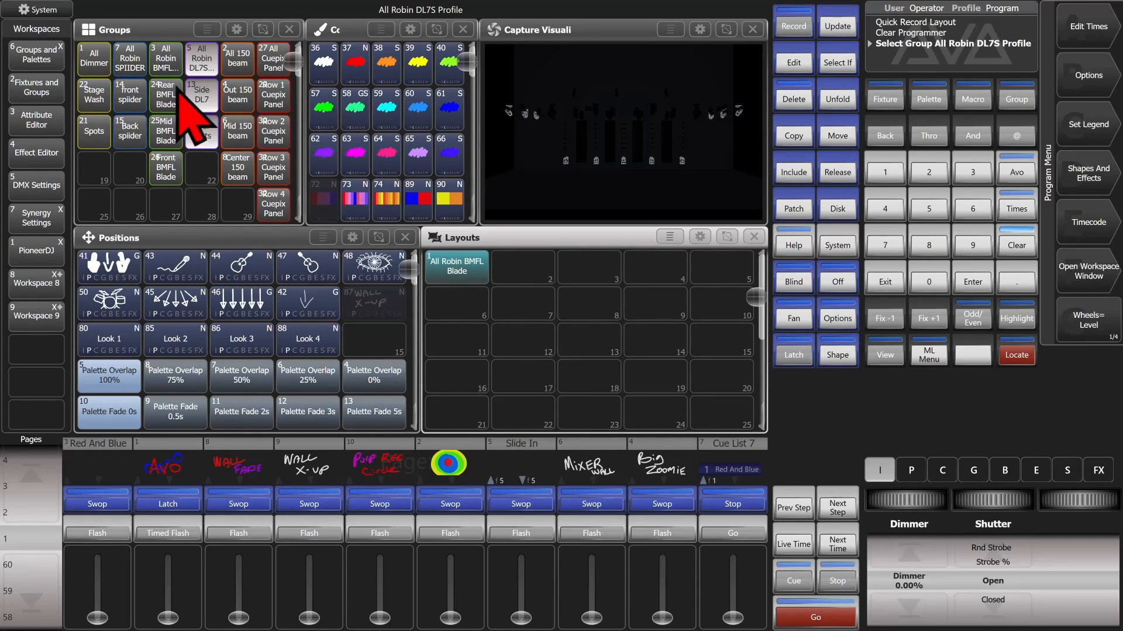
Record the All Robin SPIIDER layout in slot 2 and zoom to fit its fixtures.
left_click(130, 57)
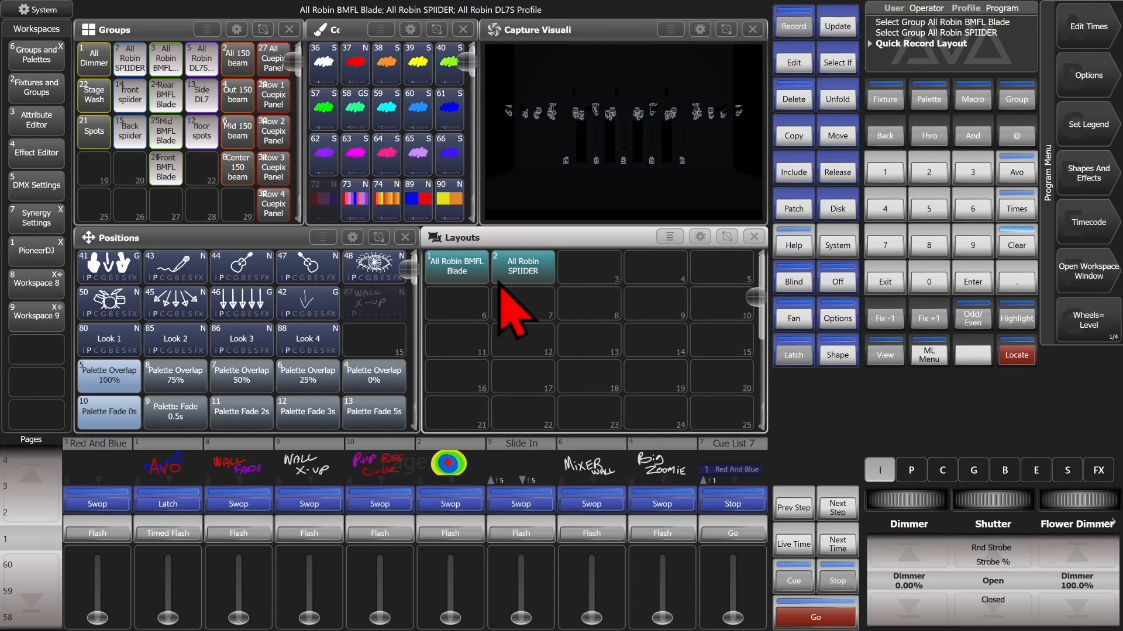
mouse_move(555, 308)
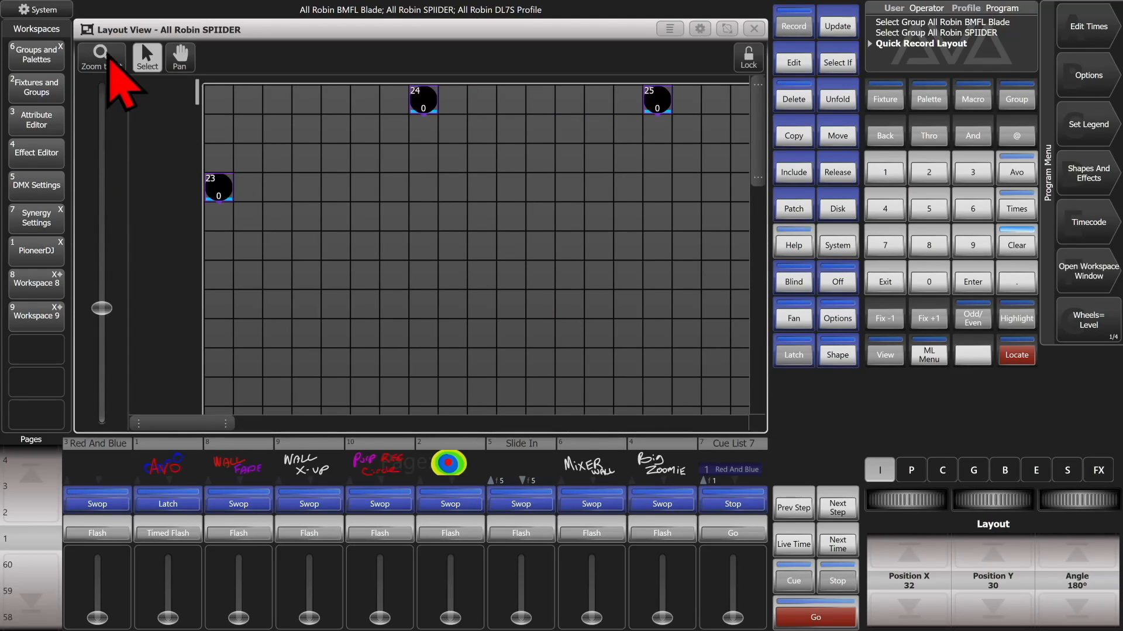
left_click(100, 58)
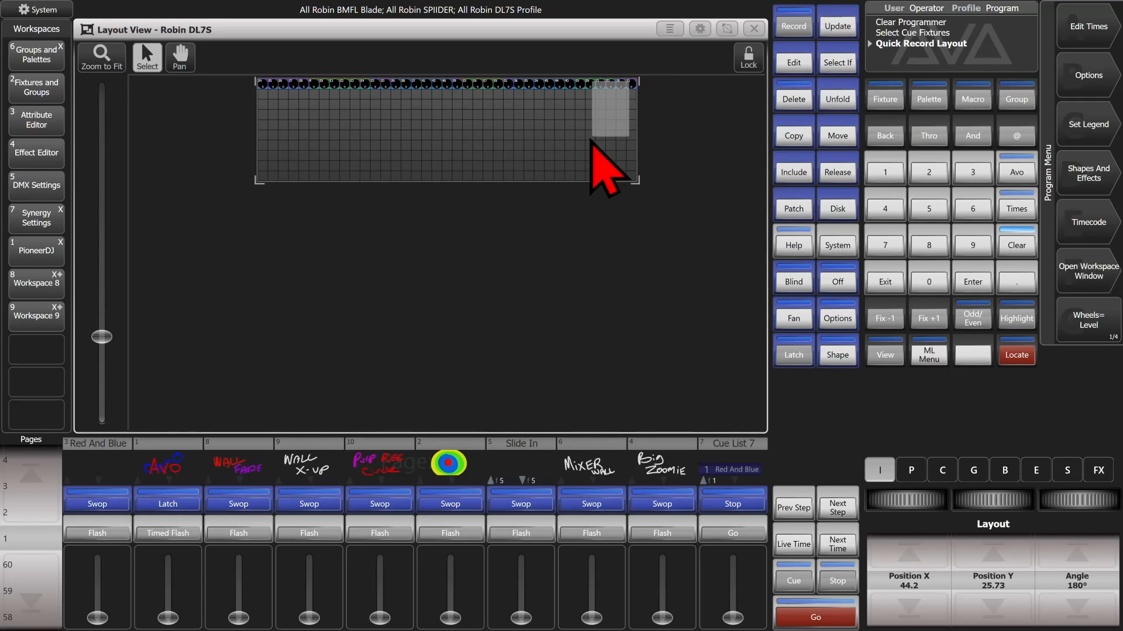
Box-select the DL7S fixtures at the right end of the row in Layout View.
left_click_drag(609, 129, 580, 146)
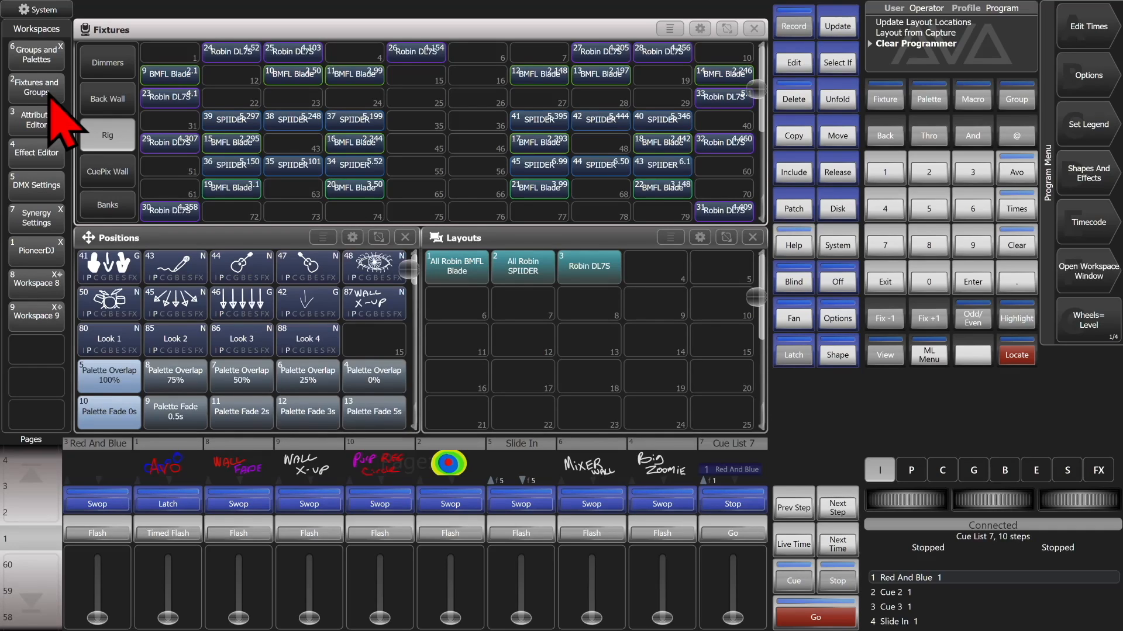
Return to the Groups and Palettes workspace and record All Cuepix Panel to layout 4.
left_click(106, 99)
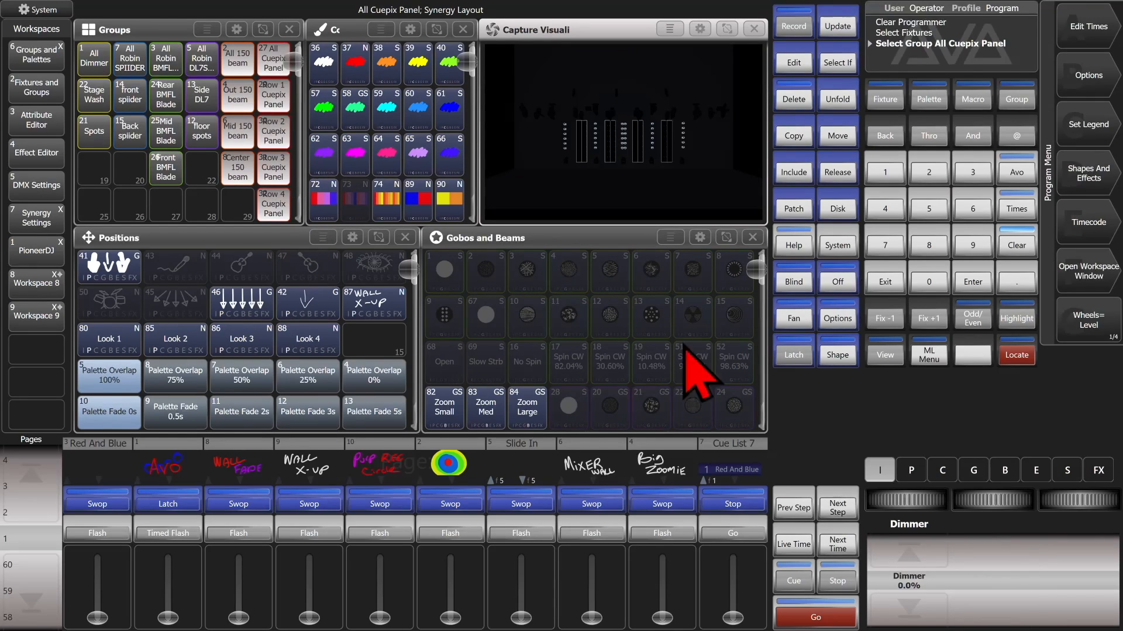
left_click(1086, 273)
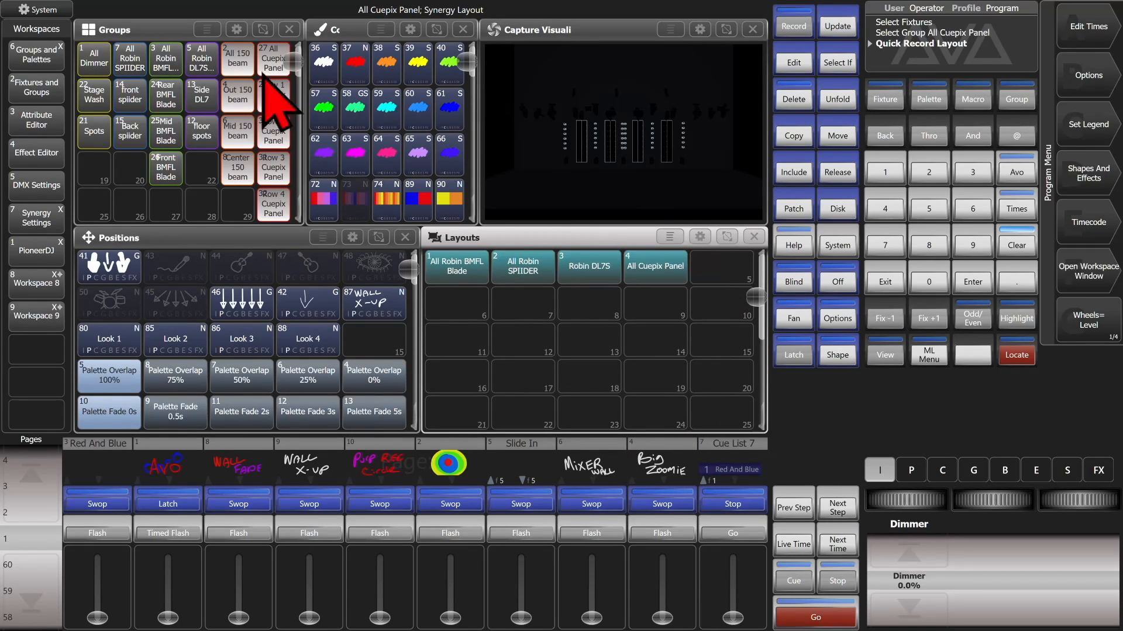
mouse_move(1017, 268)
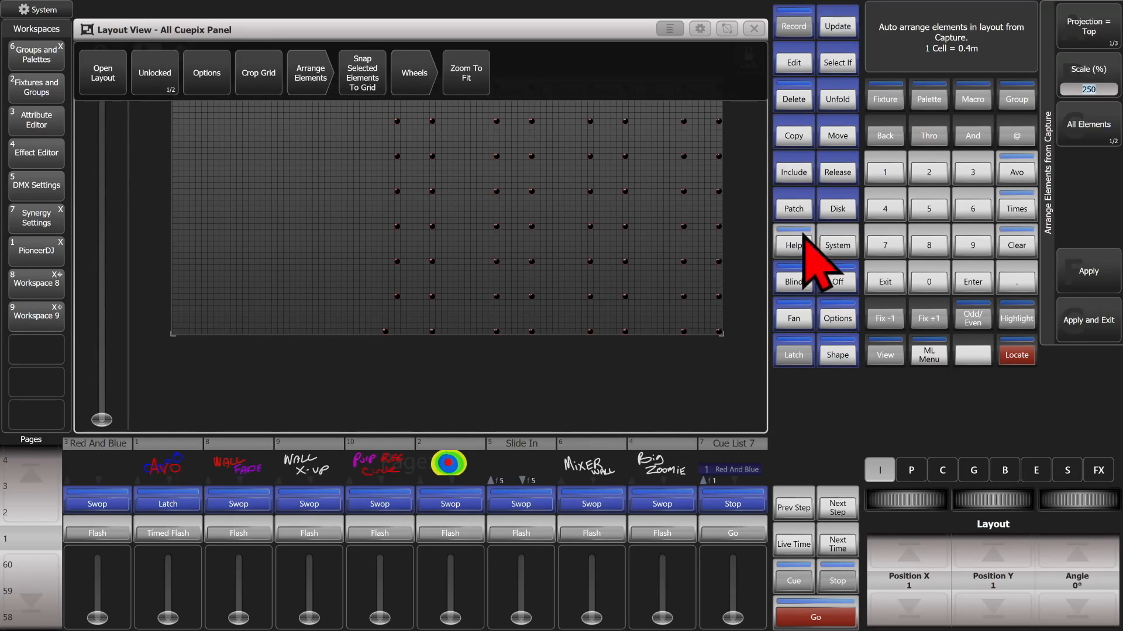
mouse_move(1106, 301)
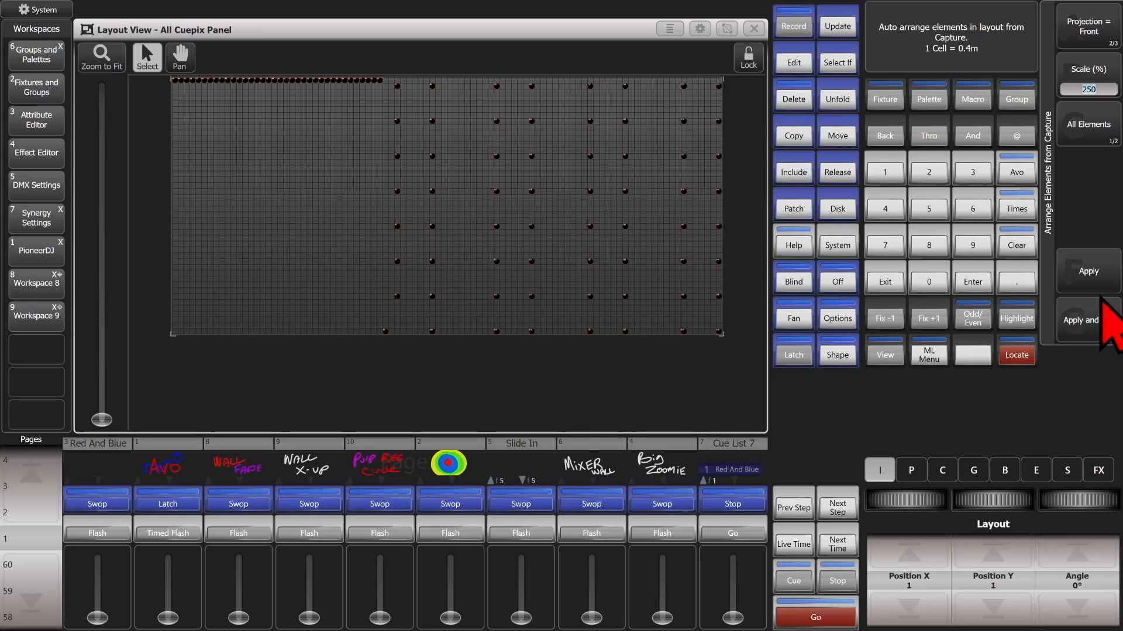
Apply Arrange Elements with Front projection to the Cuepix layout.
left_click(1087, 271)
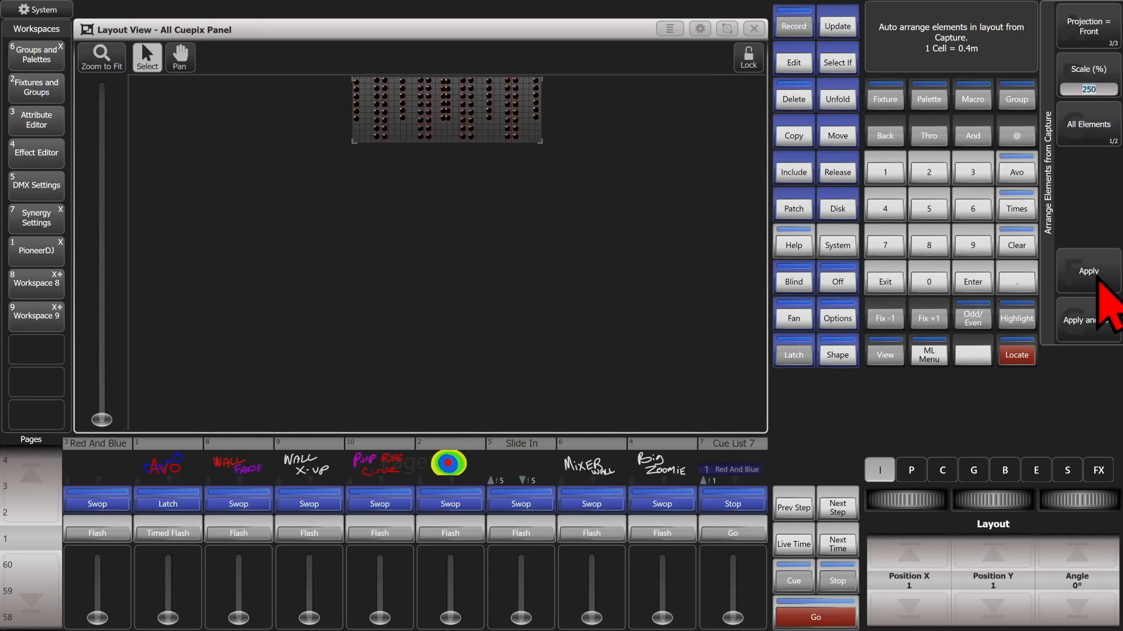